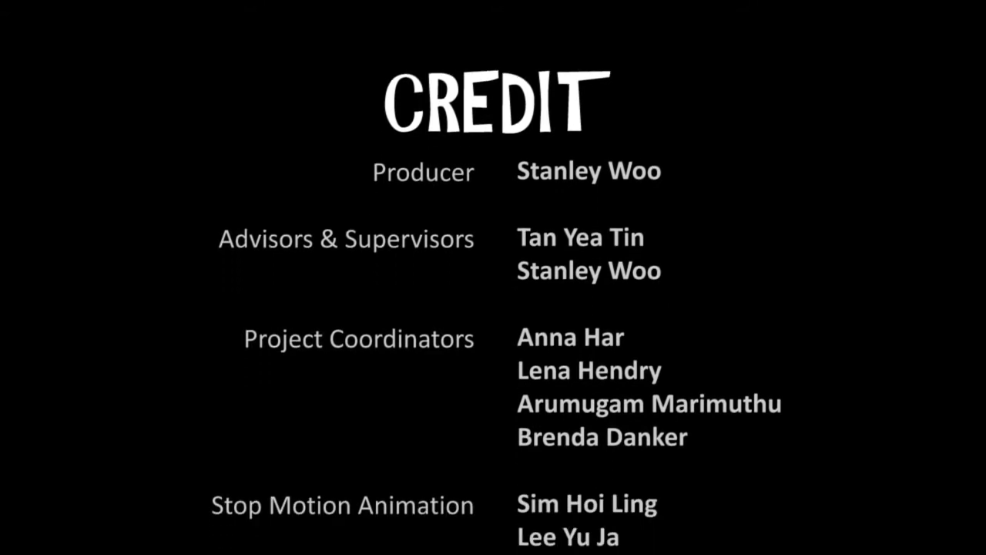
scroll(down, 3)
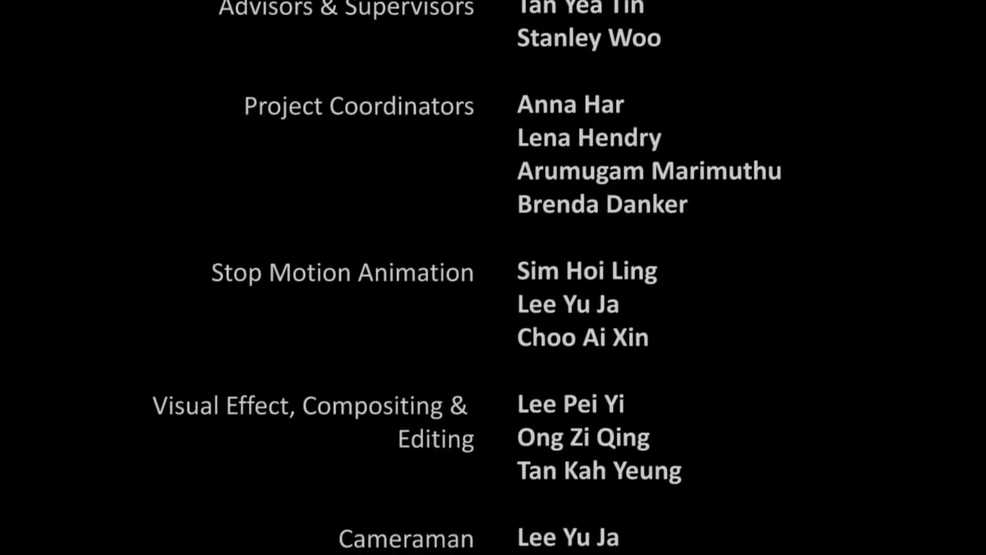
scroll(down, 3)
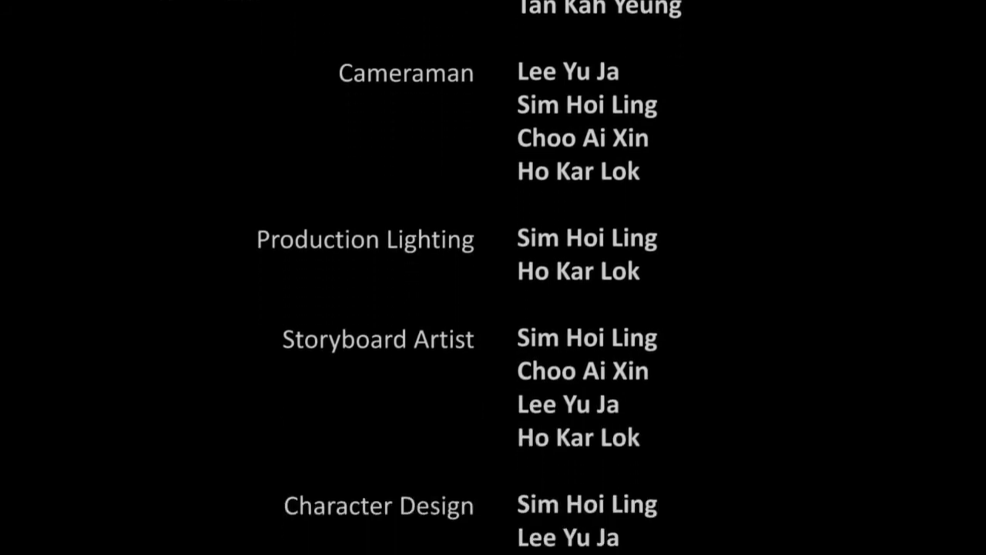
scroll(down, 3)
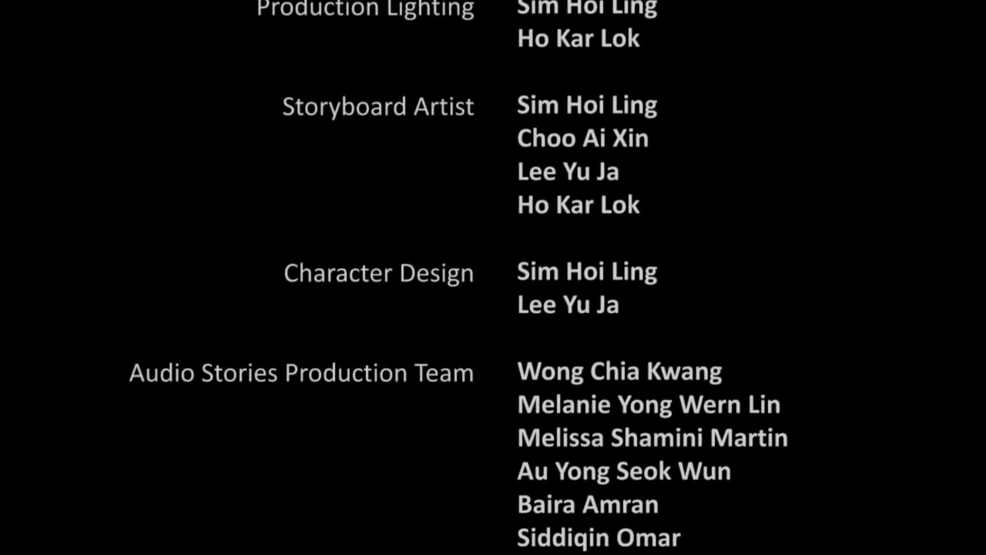